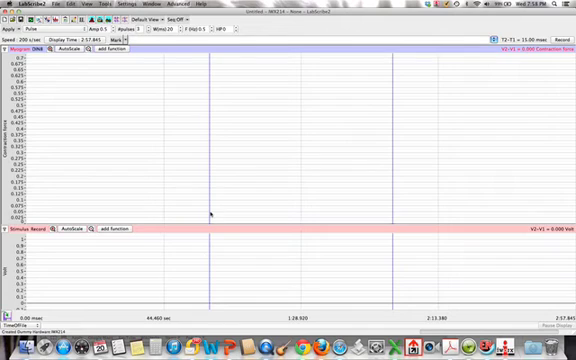
mouse_move(260, 191)
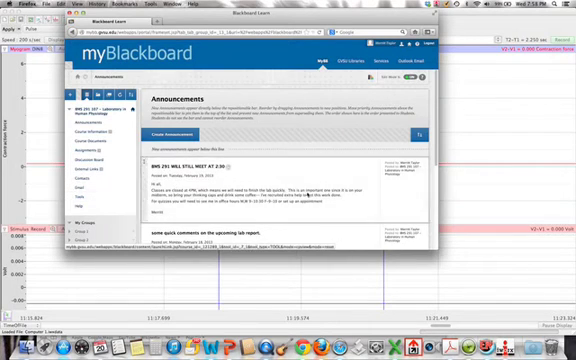
scroll(down, 3)
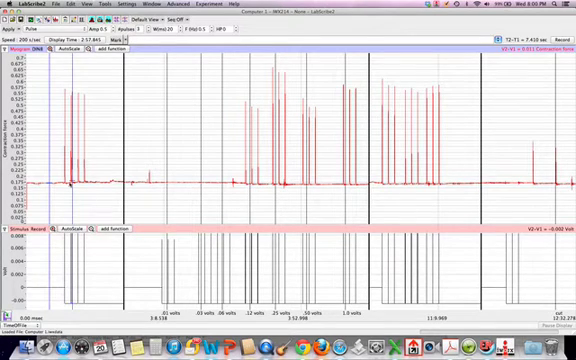
mouse_move(205, 270)
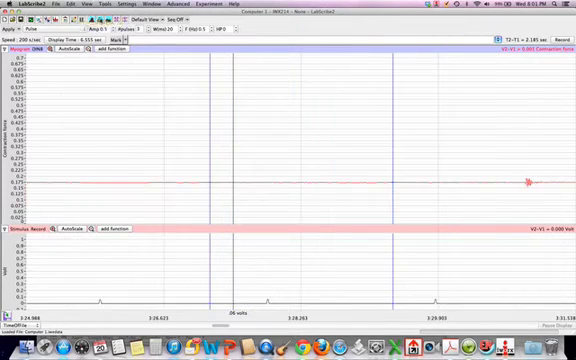
mouse_move(465, 202)
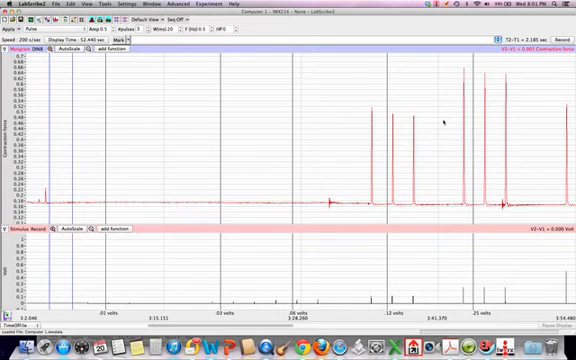
mouse_move(381, 160)
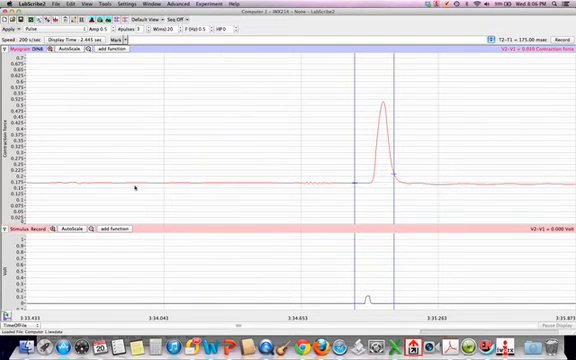
mouse_move(395, 128)
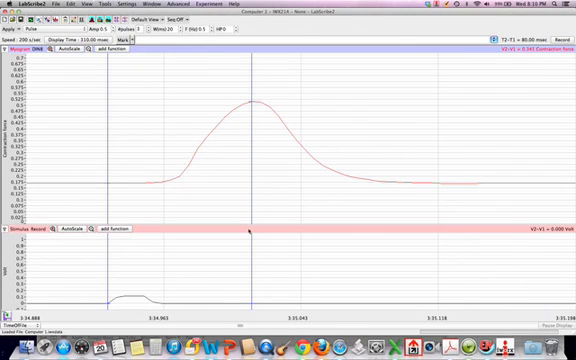
mouse_move(205, 159)
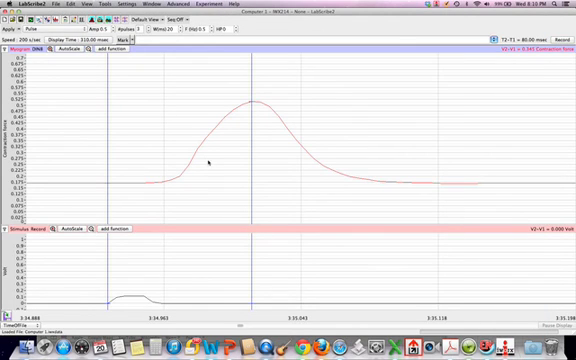